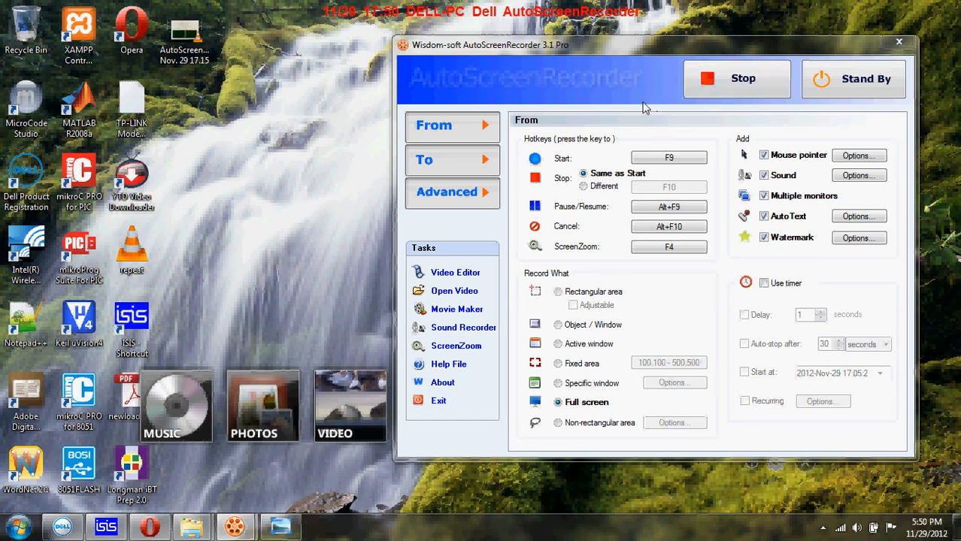
mouse_move(264, 142)
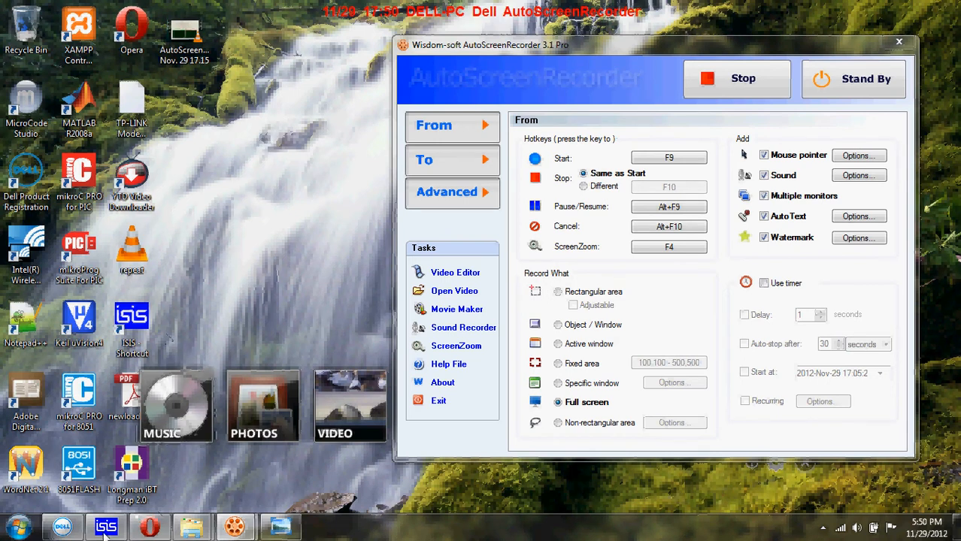
- Switch to Proteus ISIS to watch the animation with the torch lighting LDR1 at about 8 V
left_click(105, 526)
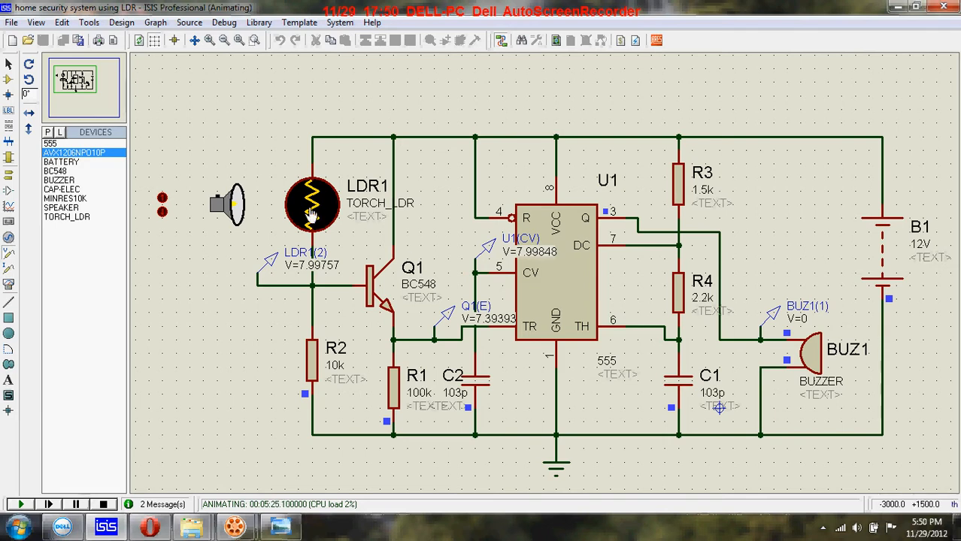
mouse_move(563, 282)
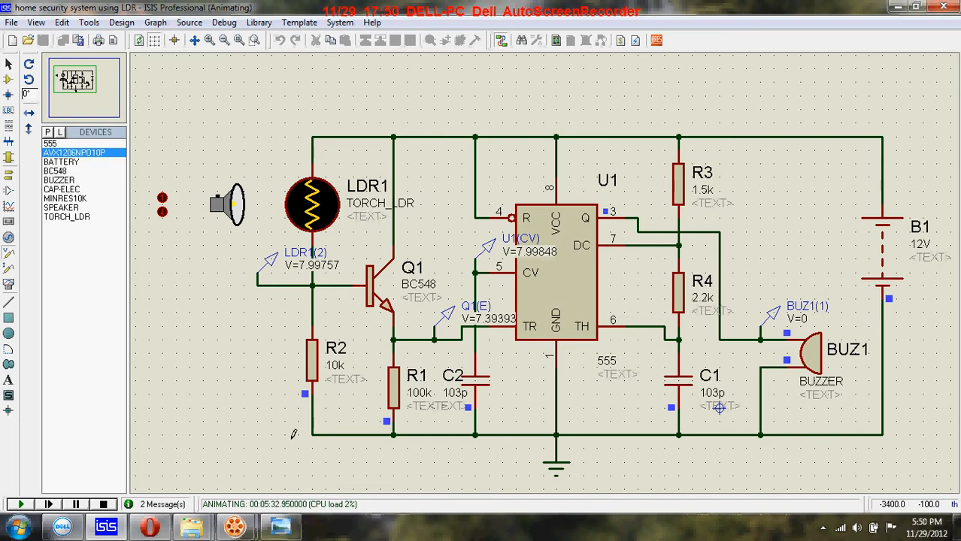
mouse_move(237, 362)
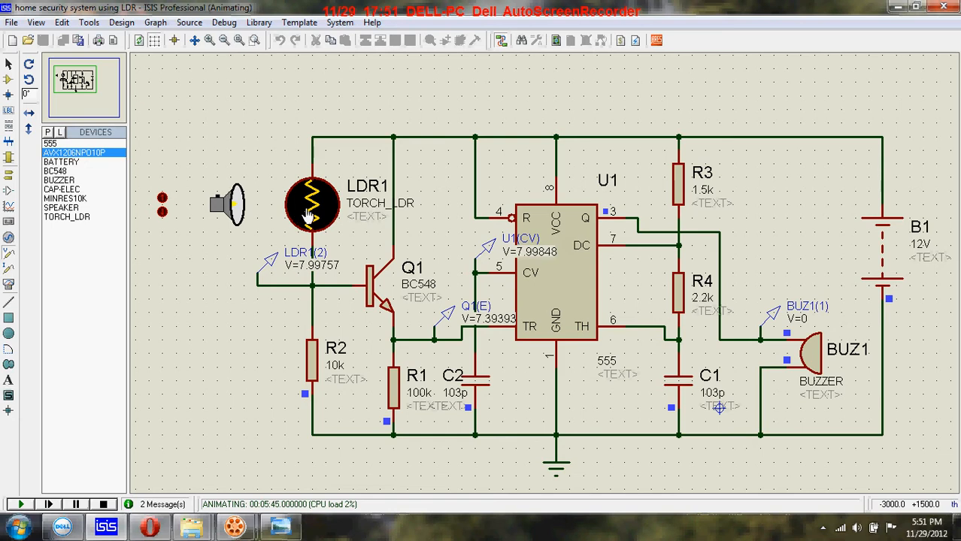
mouse_move(310, 158)
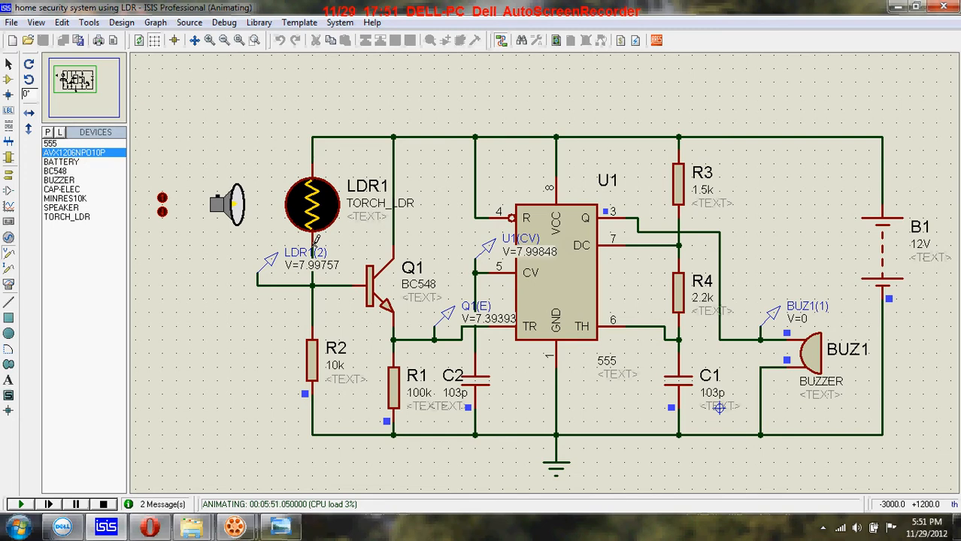
mouse_move(240, 211)
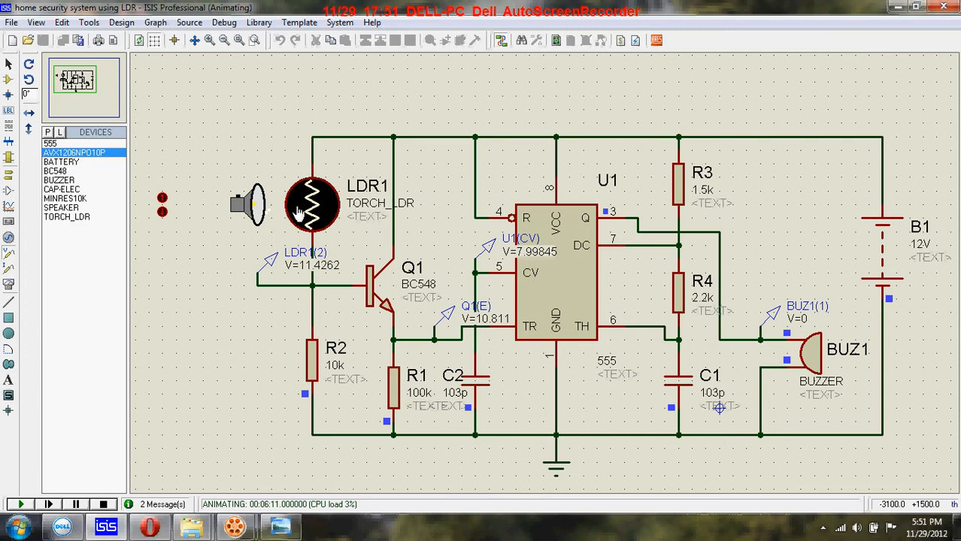
mouse_move(308, 214)
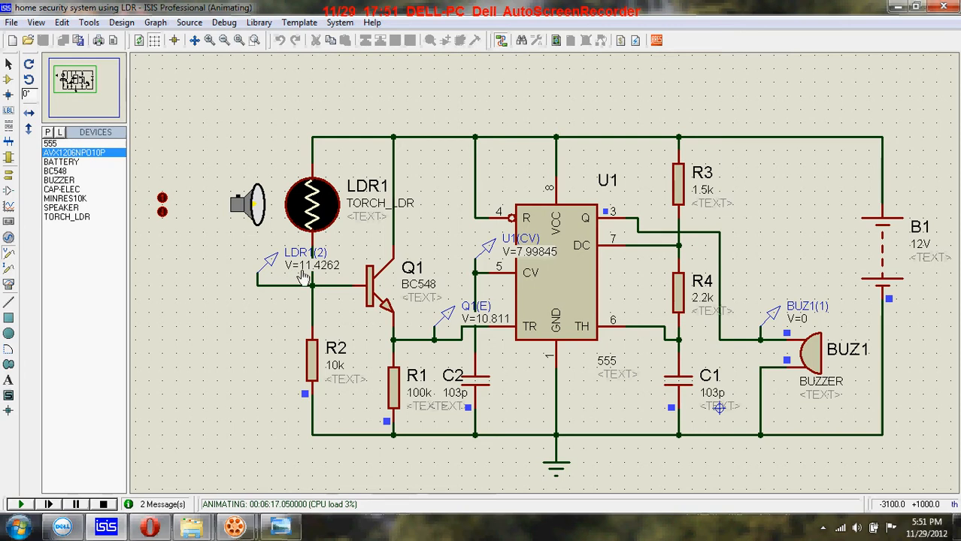
mouse_move(334, 277)
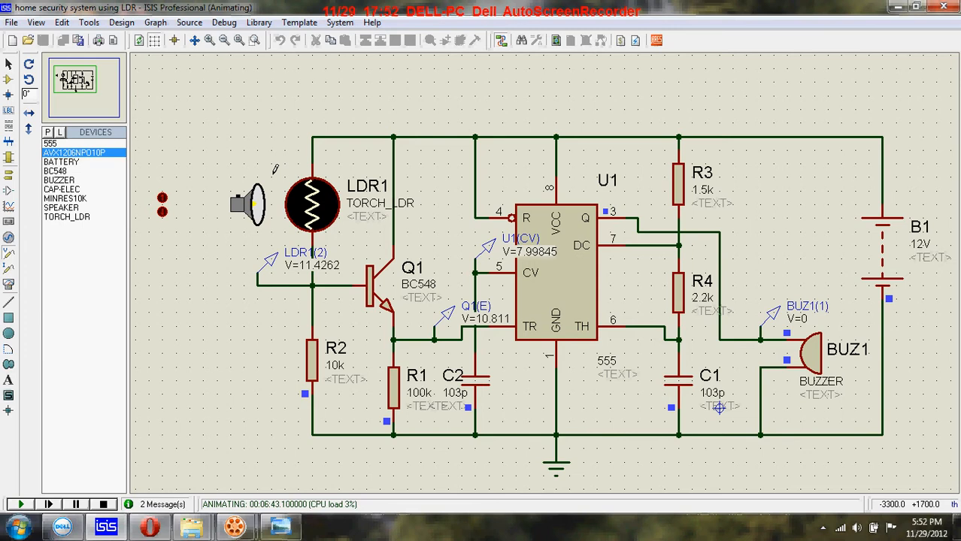
mouse_move(276, 228)
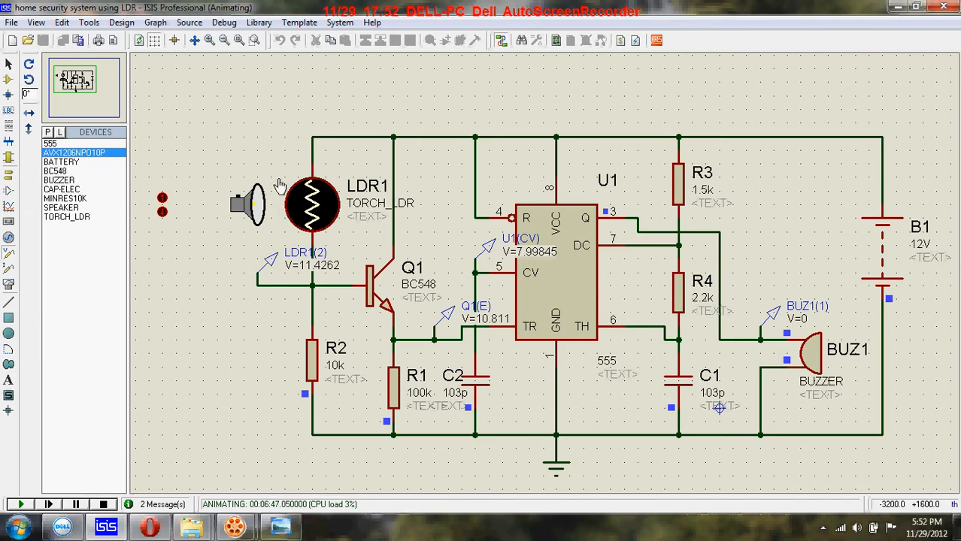
mouse_move(183, 233)
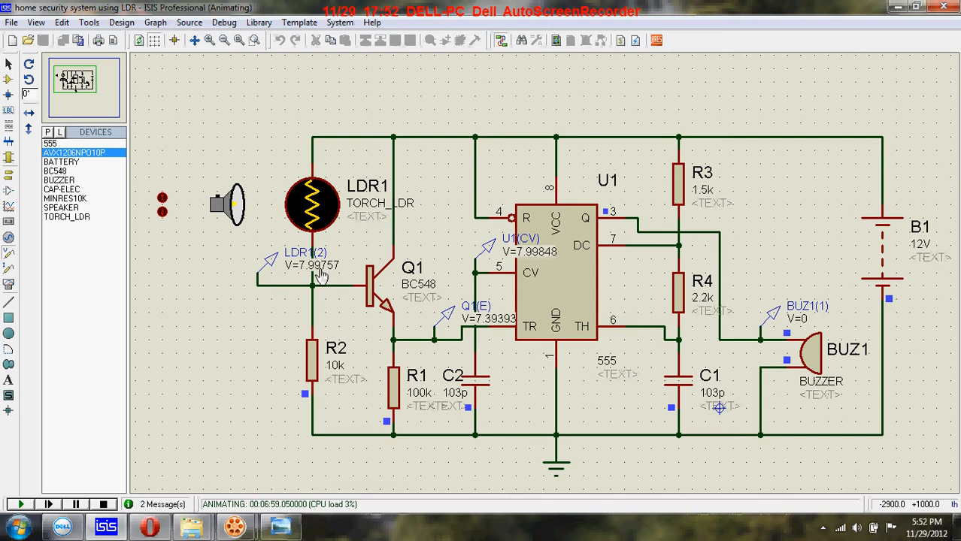
mouse_move(168, 218)
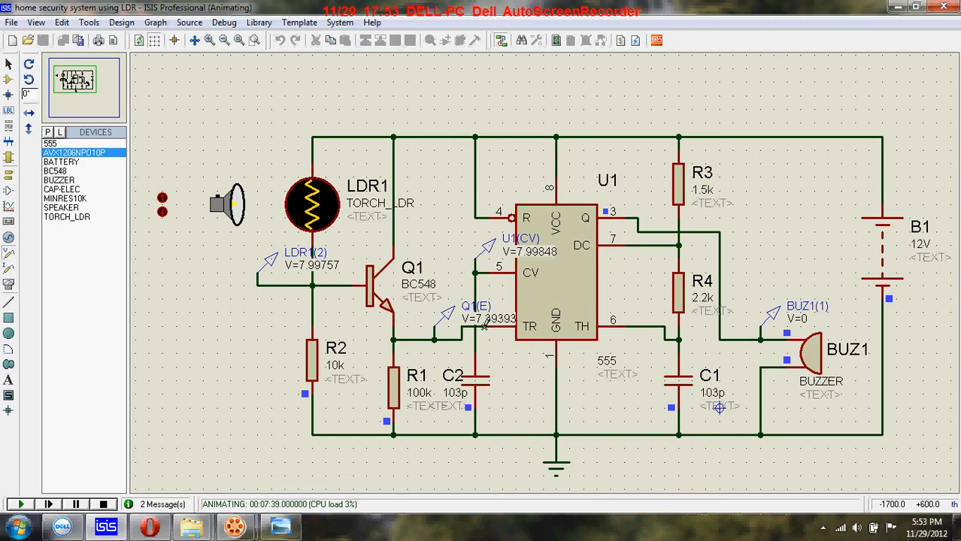
mouse_move(520, 298)
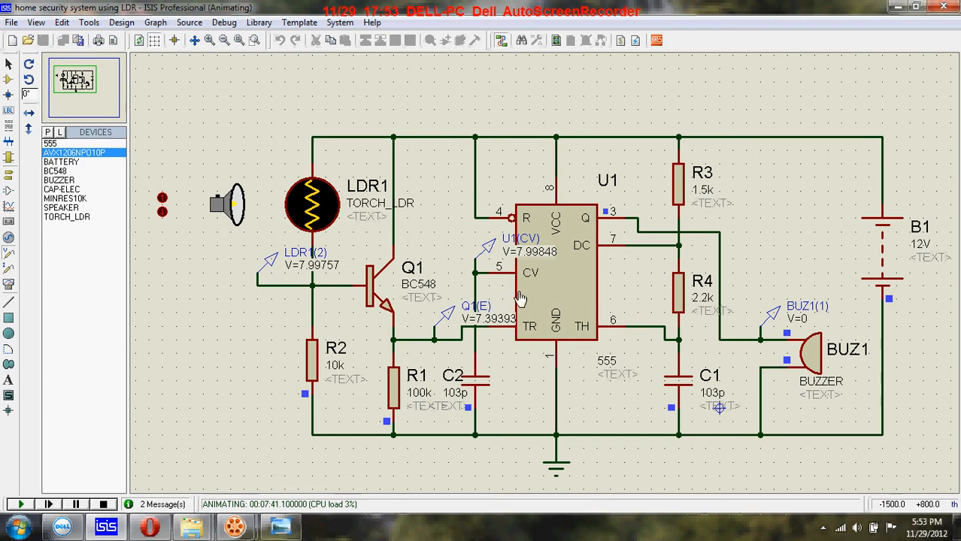
mouse_move(524, 258)
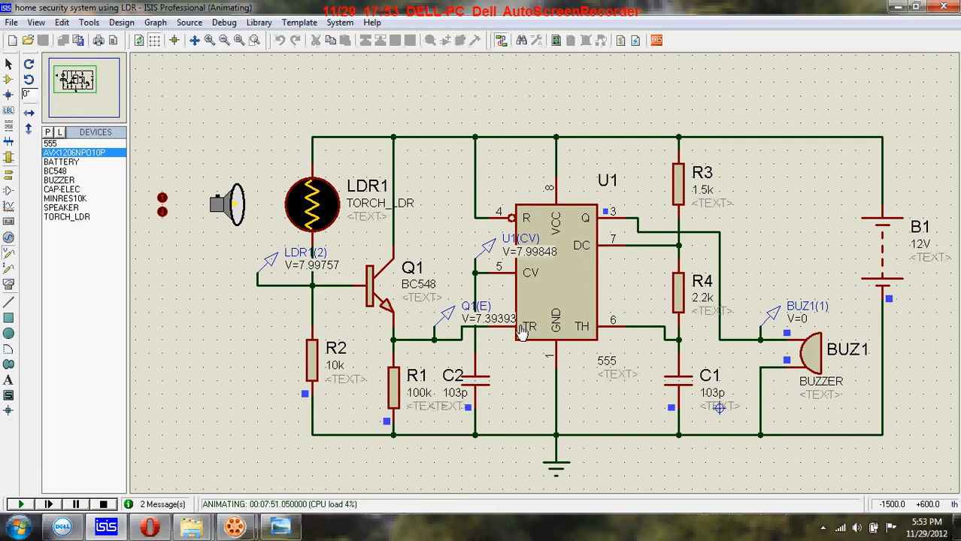
mouse_move(499, 331)
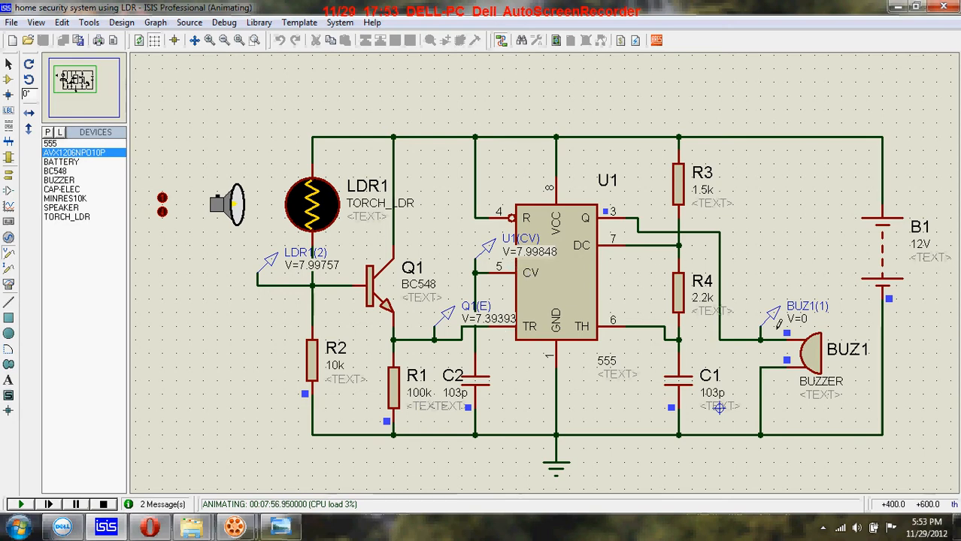
mouse_move(566, 271)
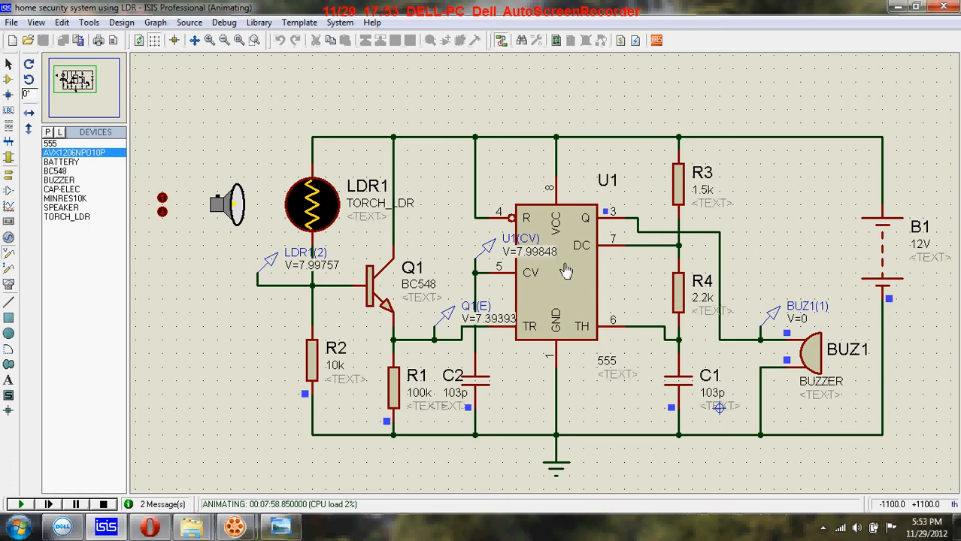
mouse_move(543, 283)
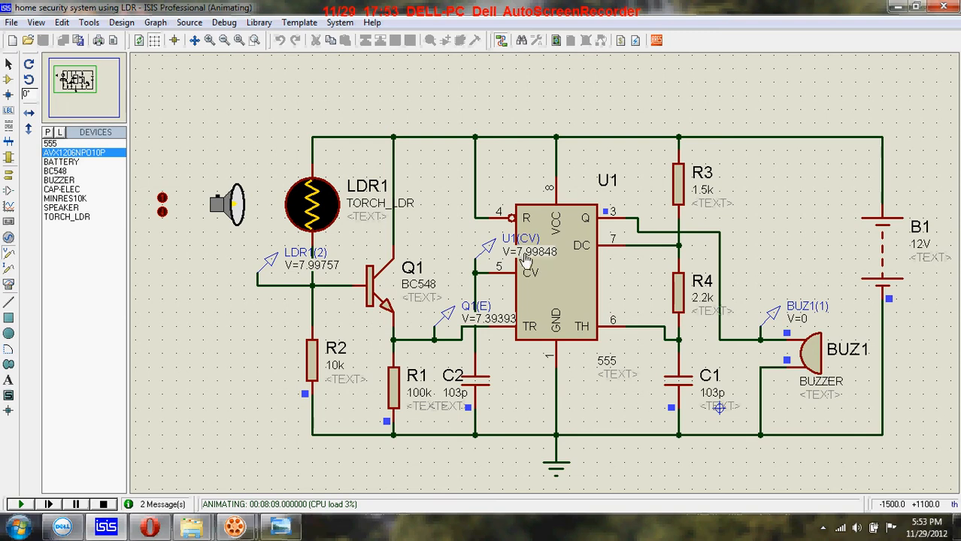
mouse_move(524, 339)
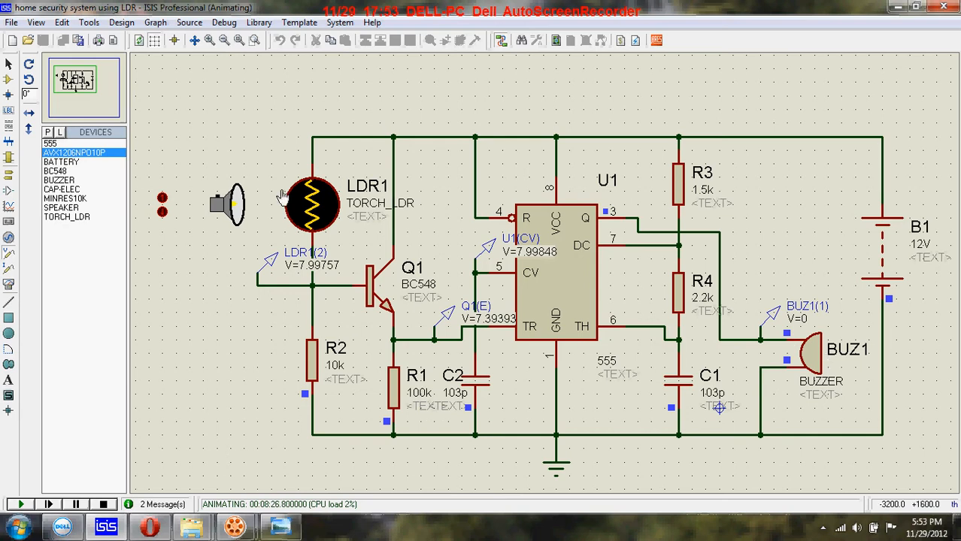
mouse_move(178, 208)
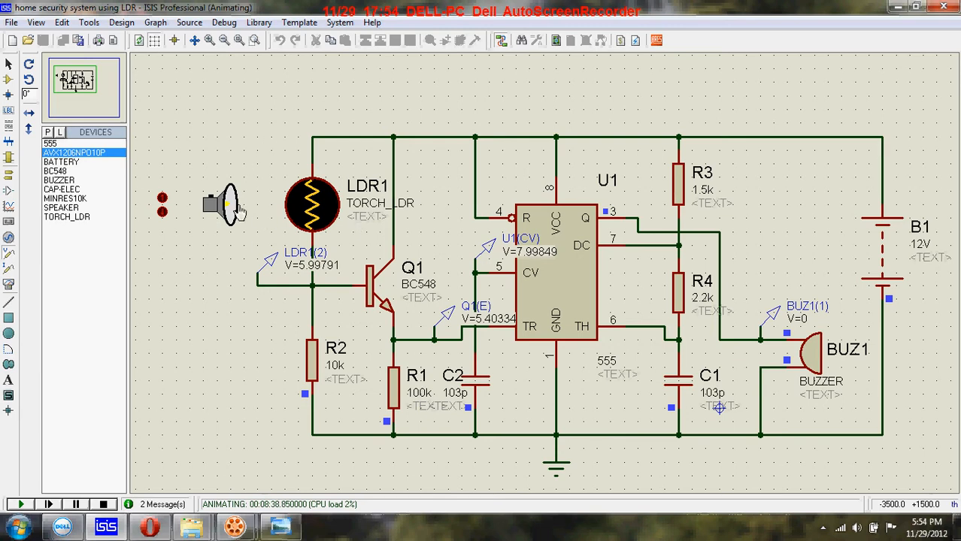
mouse_move(256, 227)
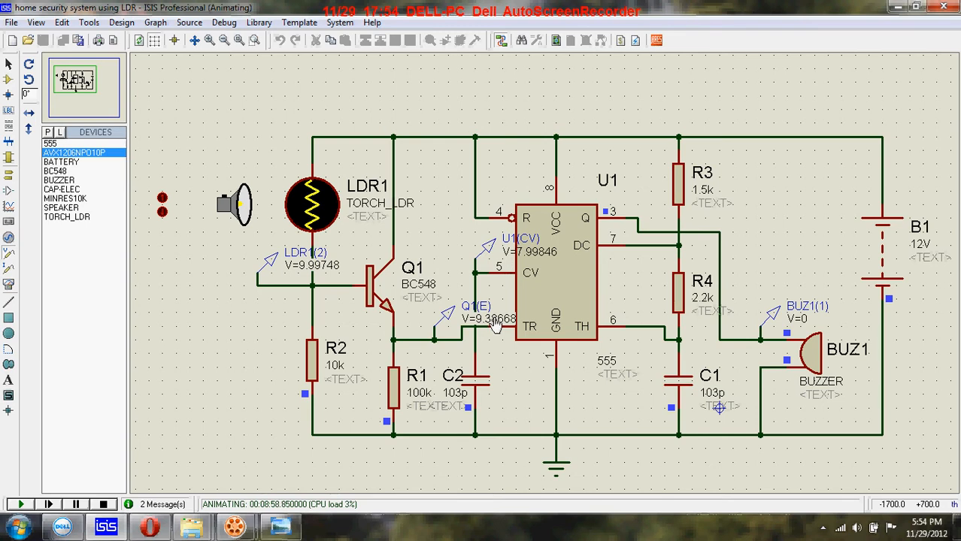
mouse_move(523, 334)
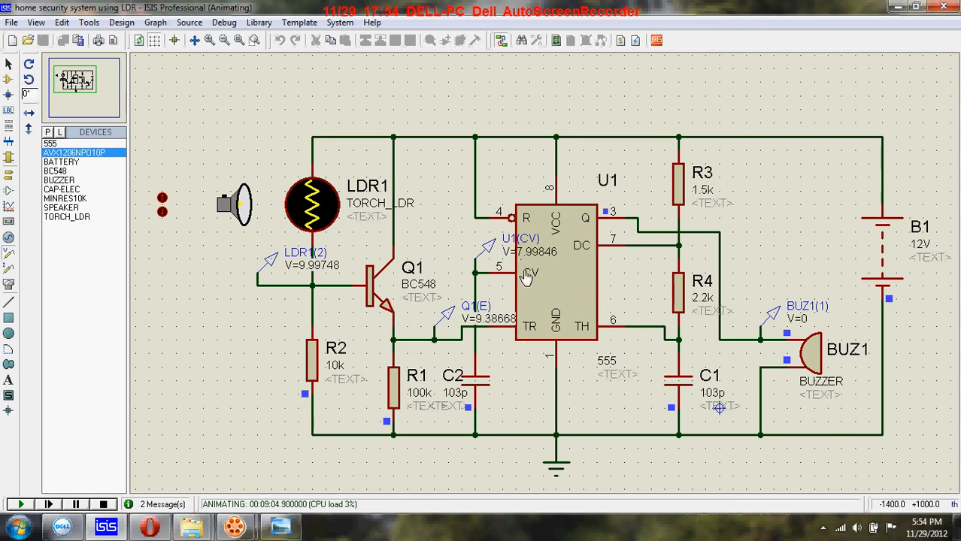
mouse_move(349, 222)
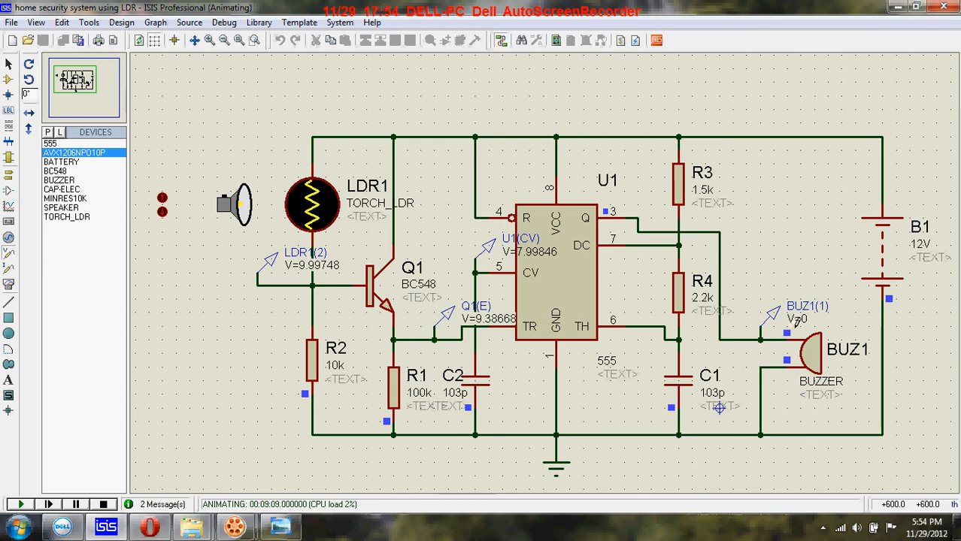
mouse_move(695, 229)
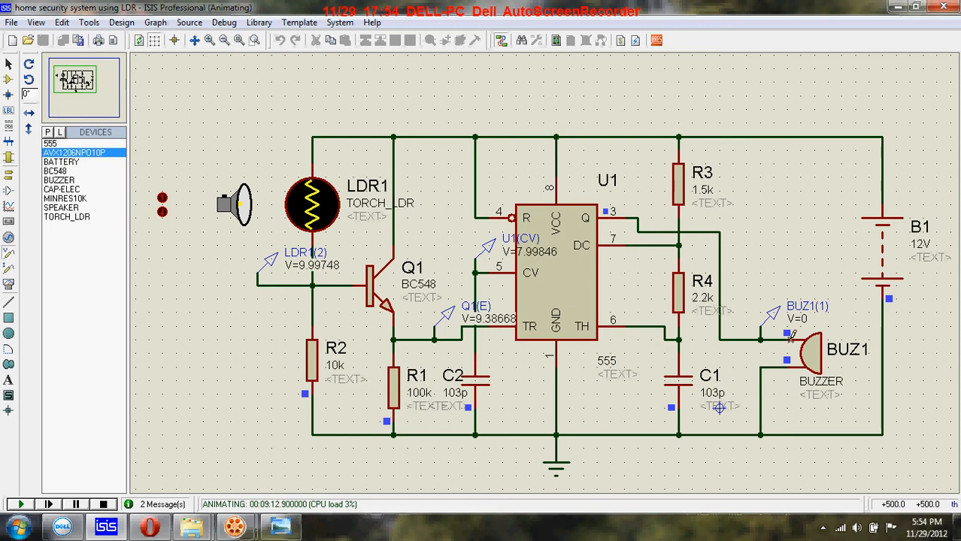
mouse_move(249, 213)
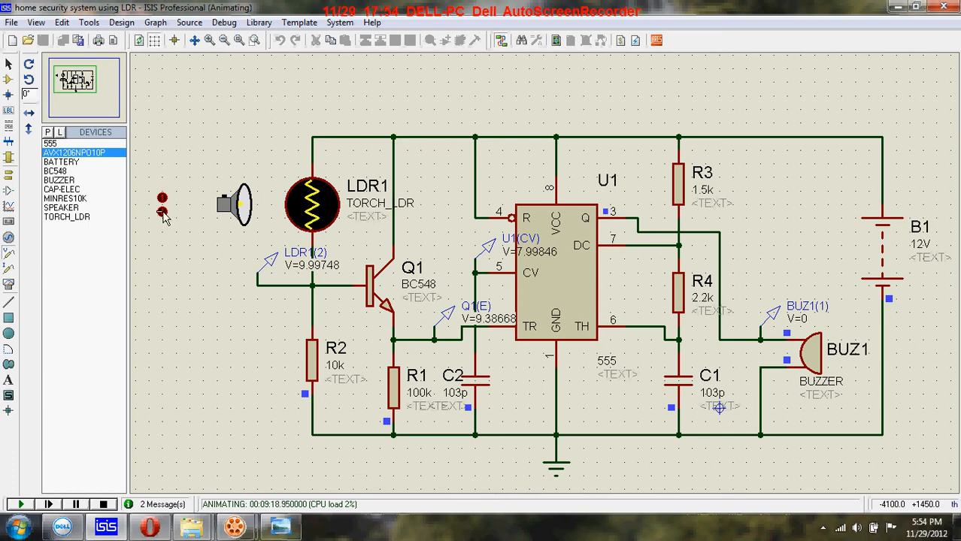
mouse_move(252, 208)
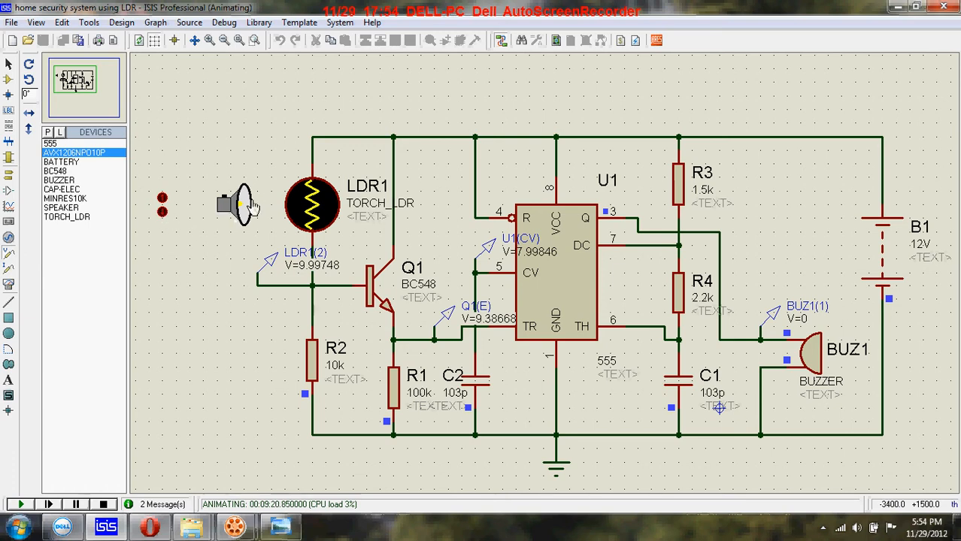
mouse_move(303, 210)
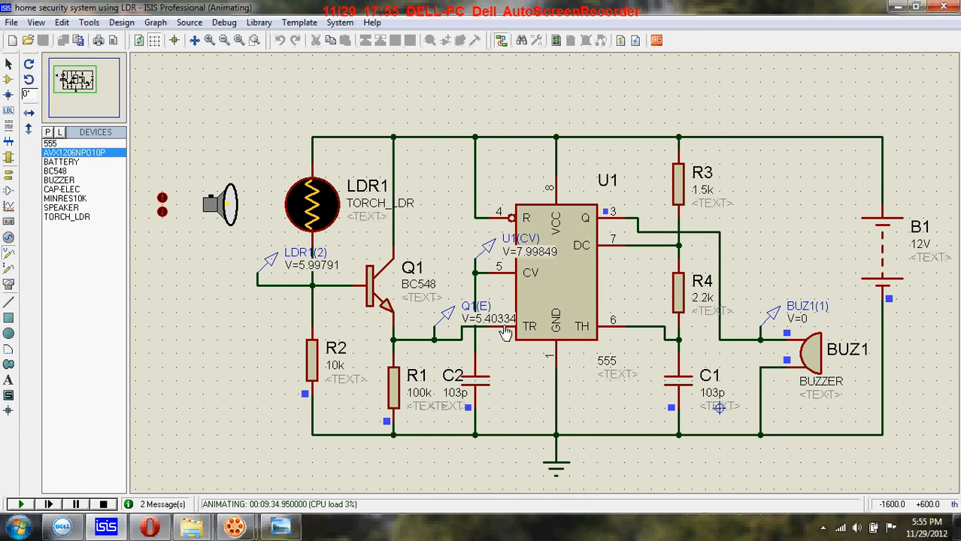
mouse_move(529, 273)
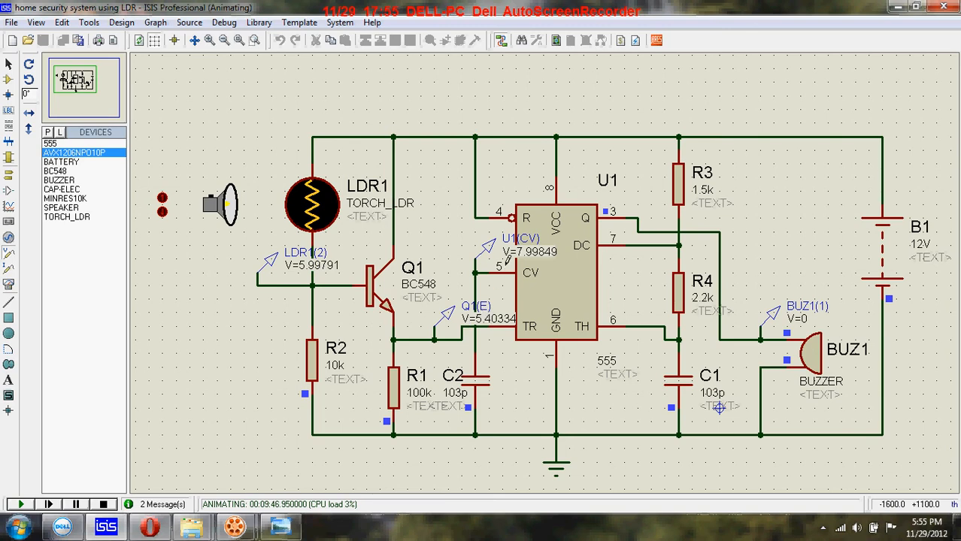
mouse_move(526, 260)
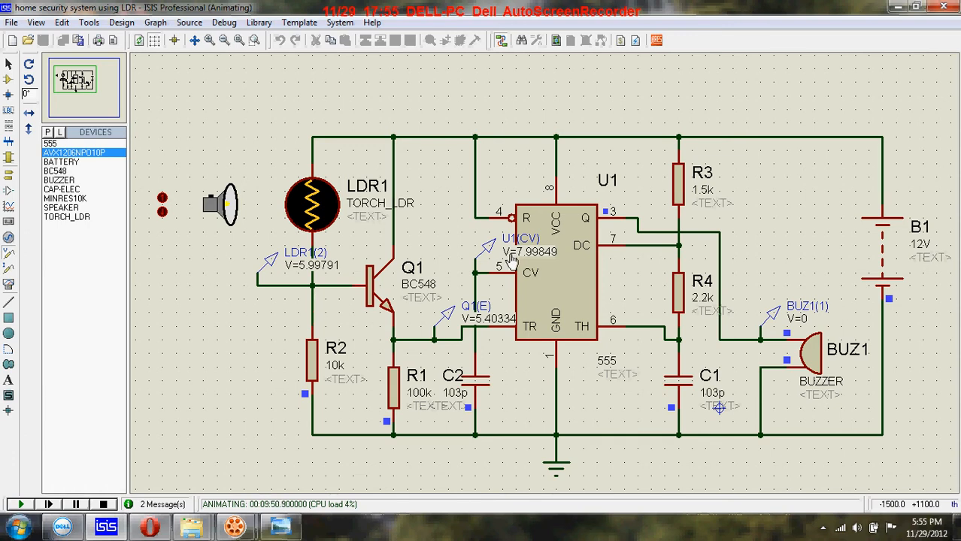
mouse_move(274, 222)
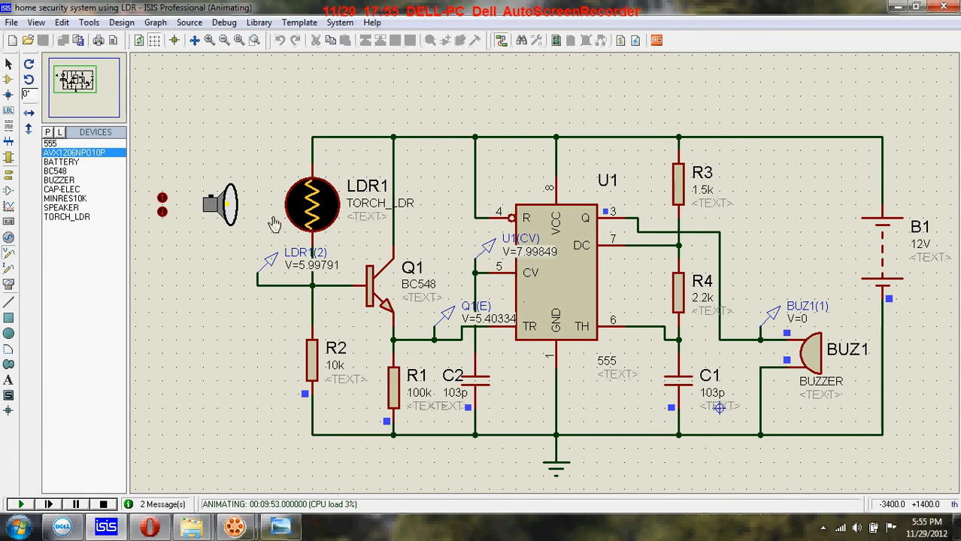
mouse_move(164, 218)
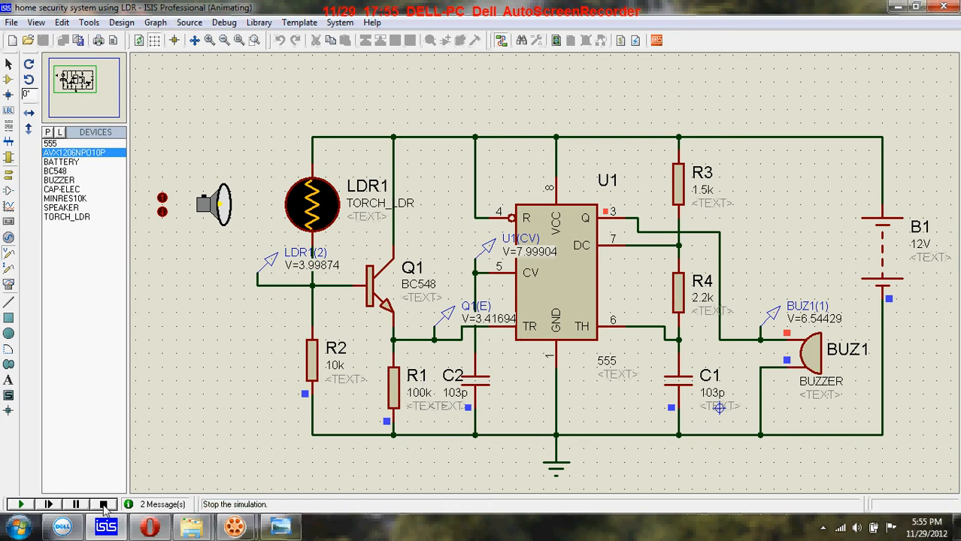
- Stop the running simulation so the live voltage probe readouts clear from the schematic
left_click(104, 504)
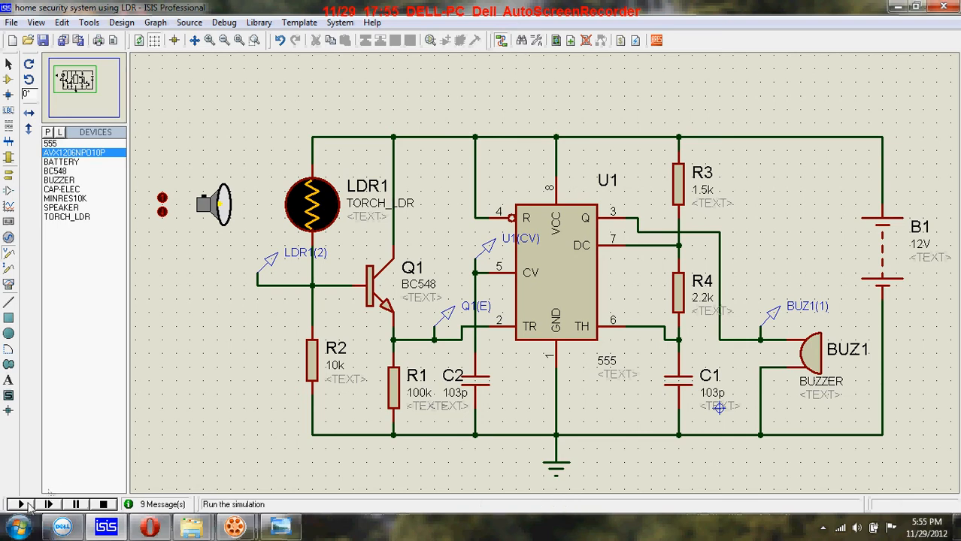
left_click(19, 503)
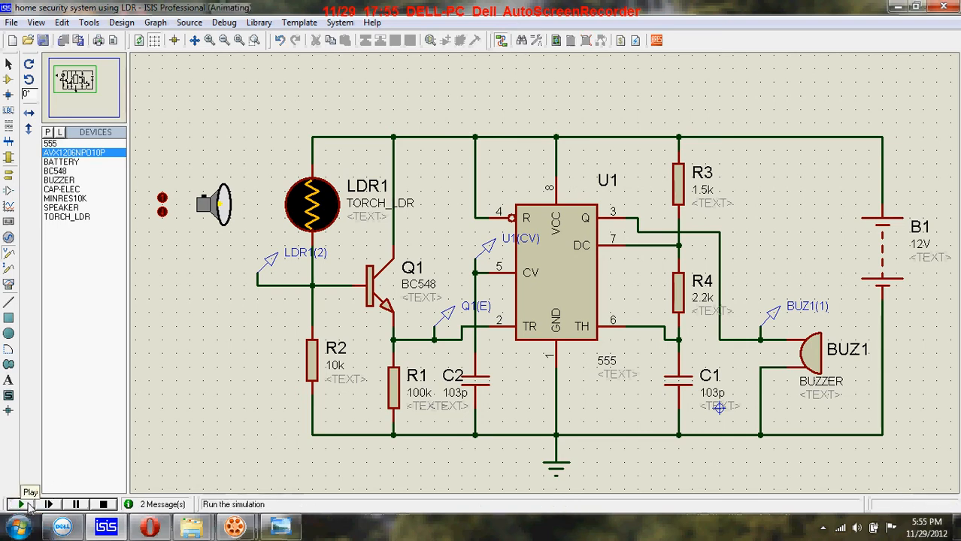
left_click(21, 505)
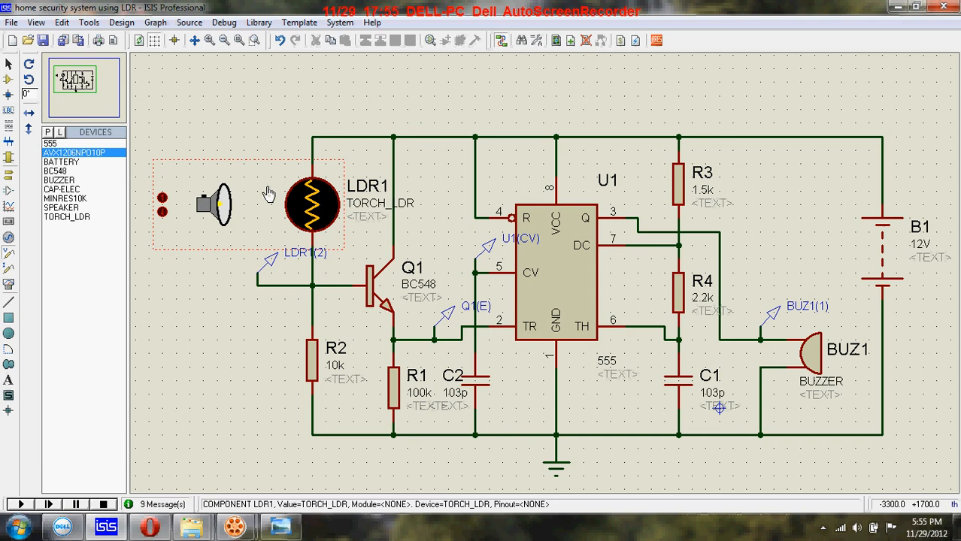
mouse_move(255, 207)
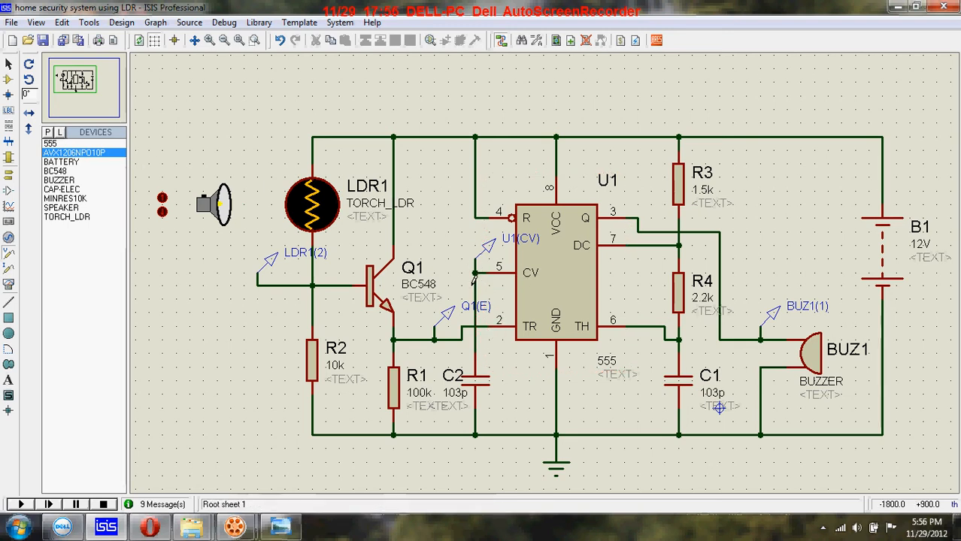
left_click(475, 307)
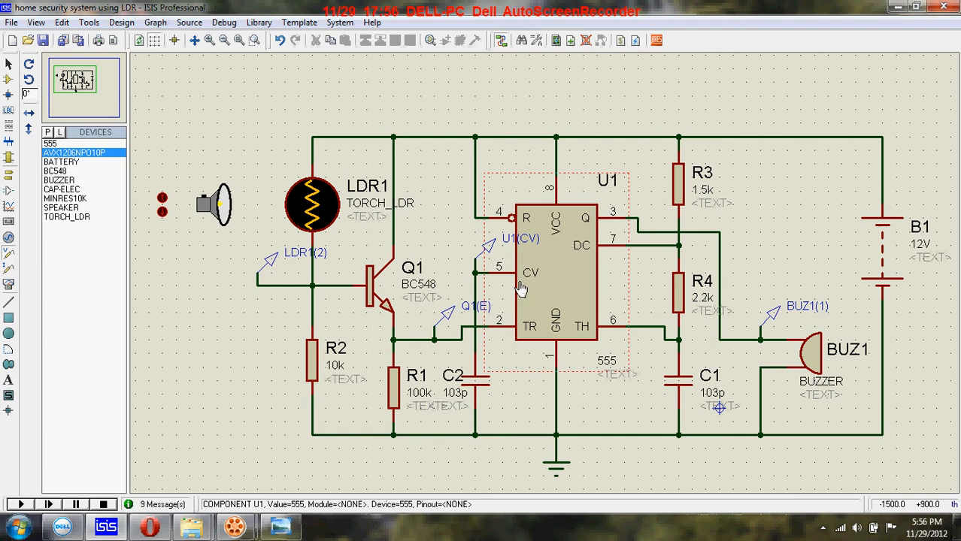
mouse_move(549, 284)
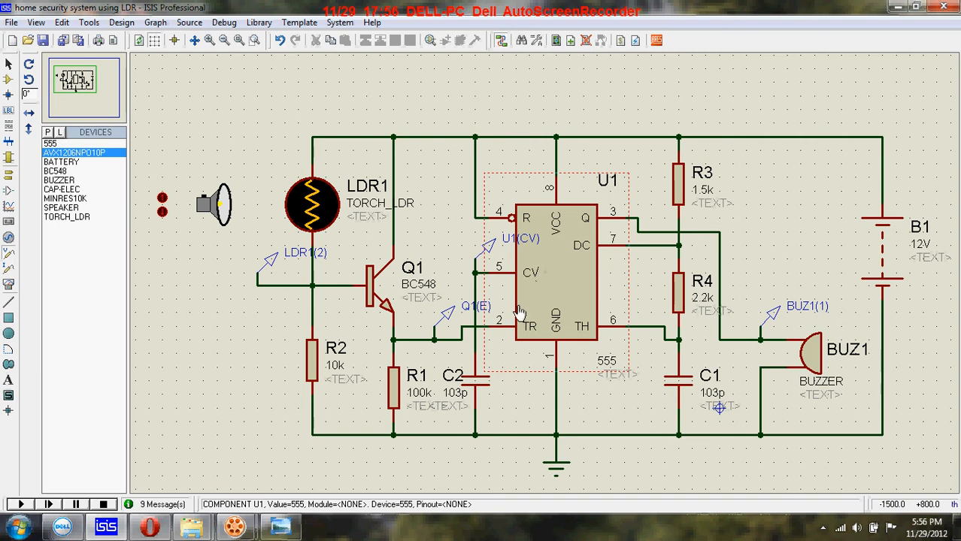
mouse_move(521, 314)
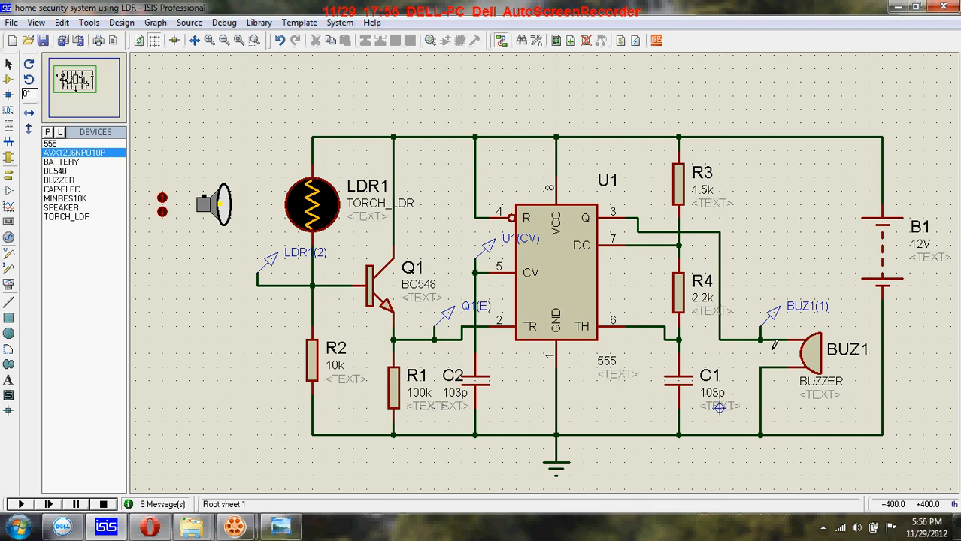
left_click(213, 208)
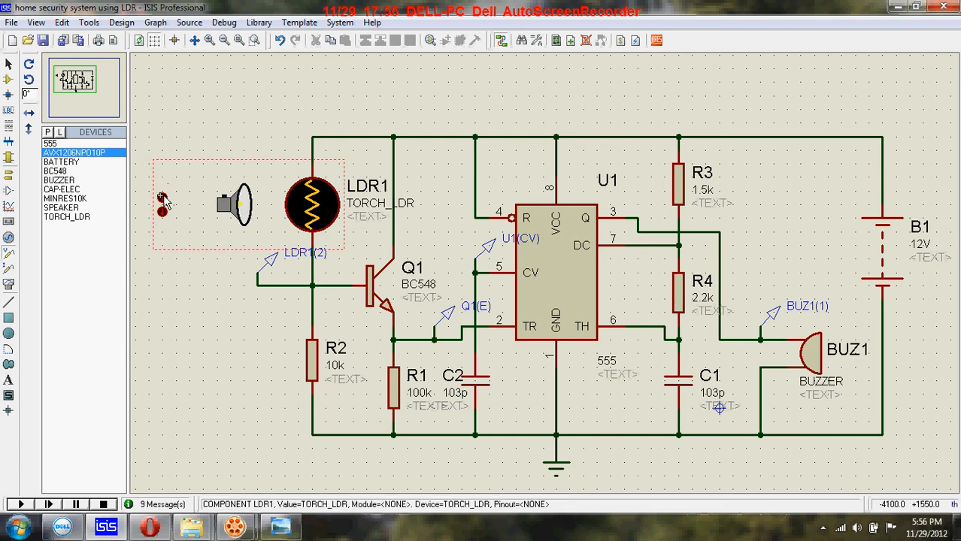
- Run the simulation with the torch off so the buzzer reads 6.54 V, then check the system volume
left_click(19, 506)
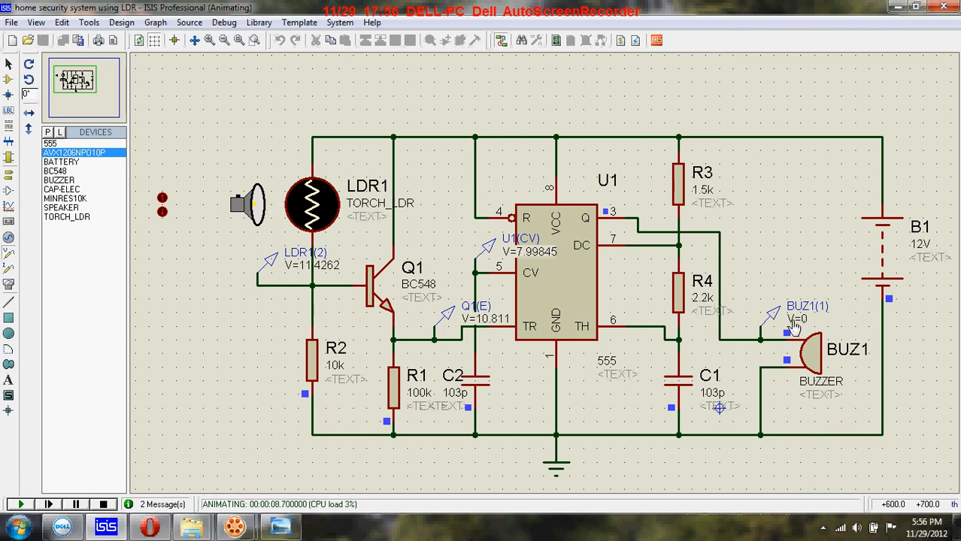
mouse_move(817, 354)
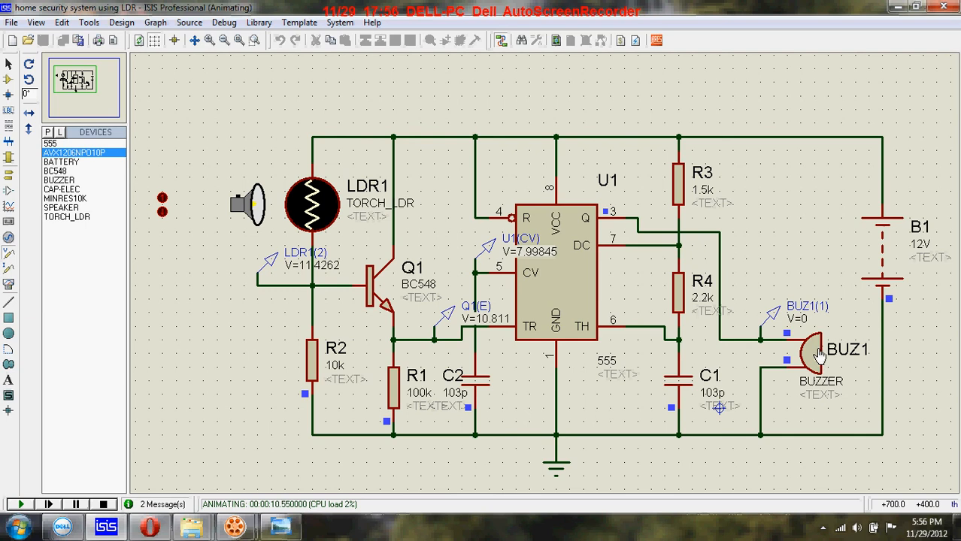
mouse_move(193, 230)
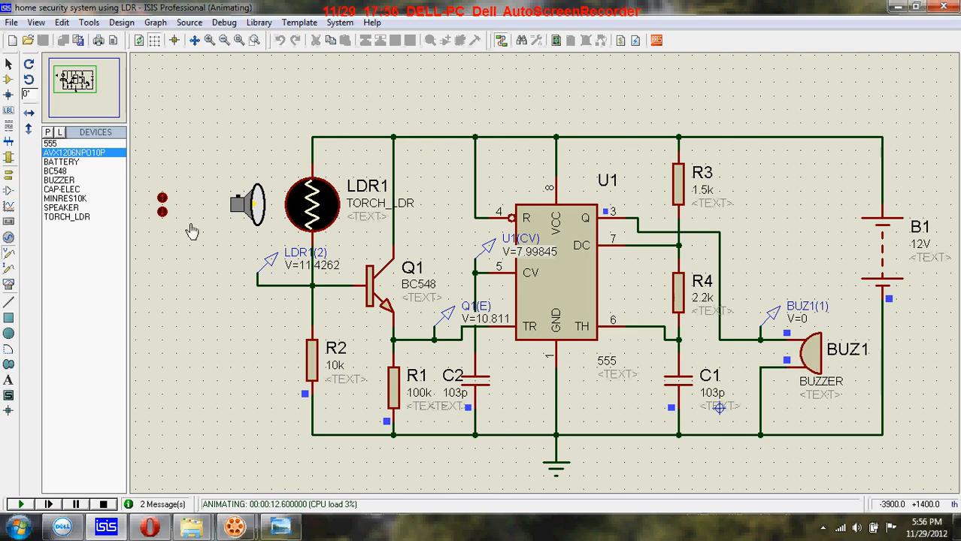
mouse_move(202, 218)
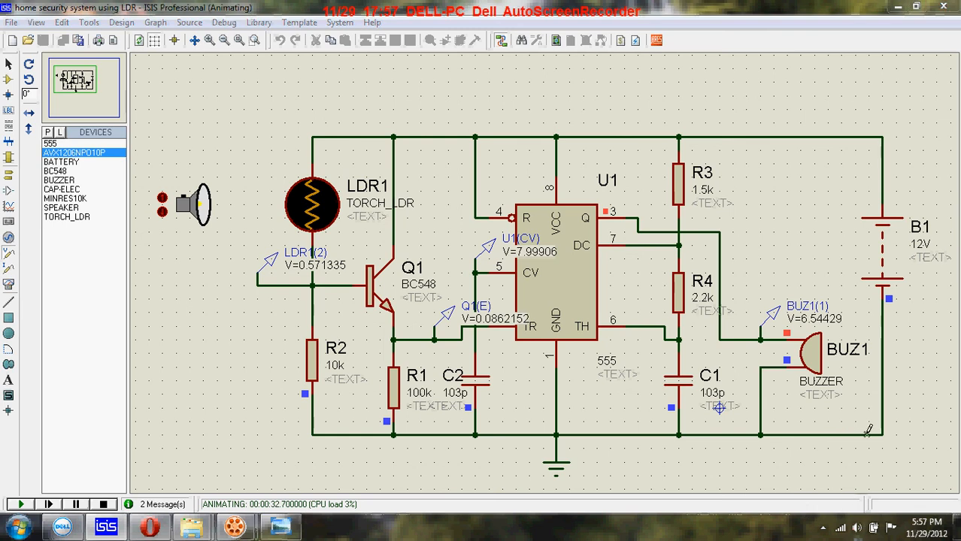
left_click(857, 526)
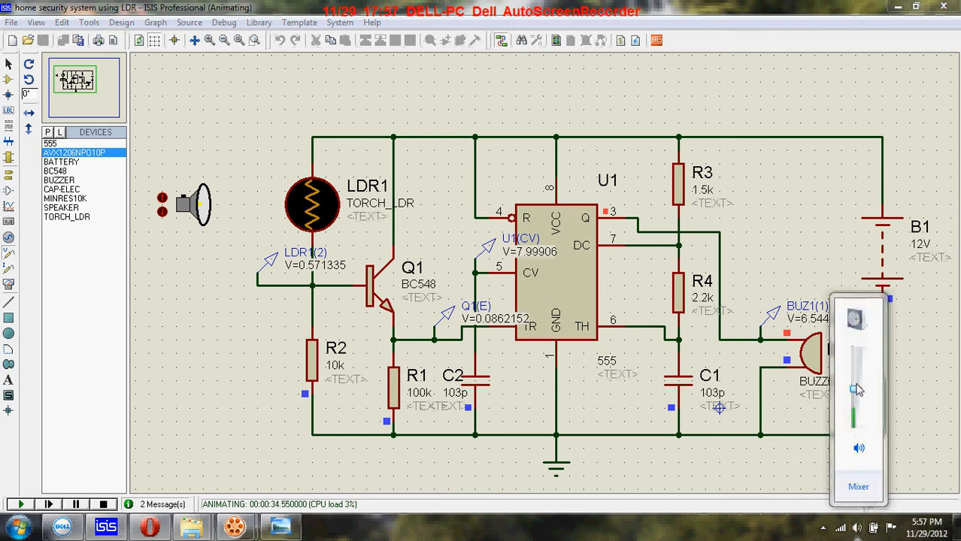
- Raise the volume to hear the buzzer, stop the simulation, and bring up the house light-beam diagram
left_click_drag(853, 388, 854, 418)
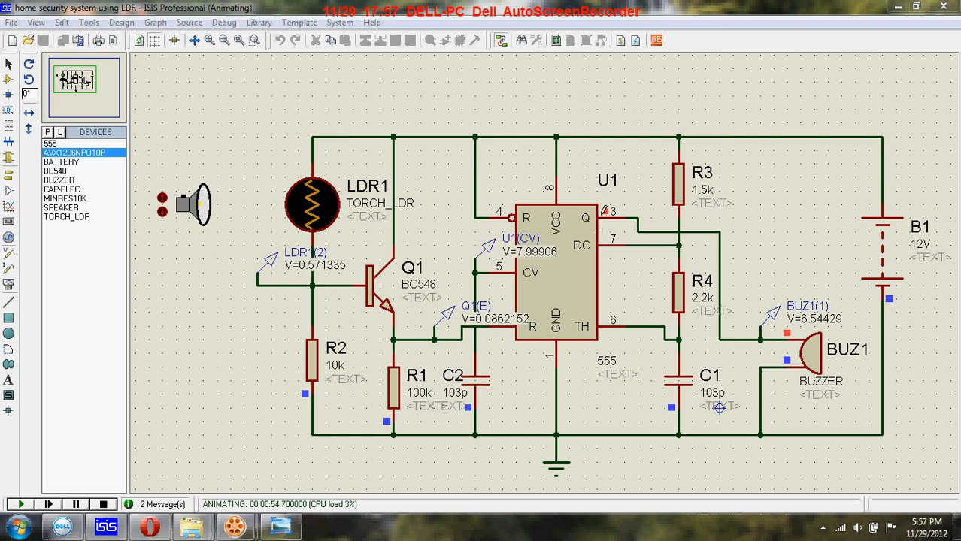
mouse_move(47, 505)
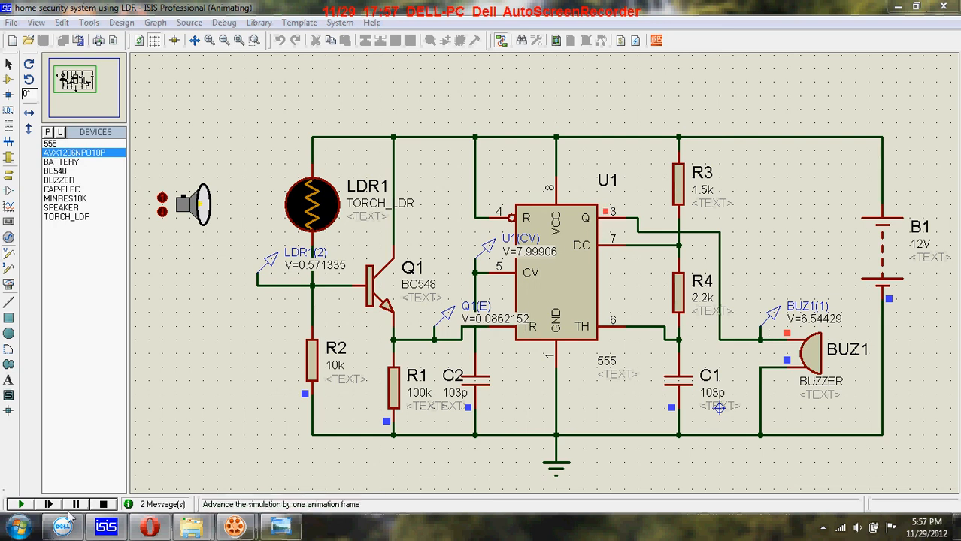
left_click(103, 505)
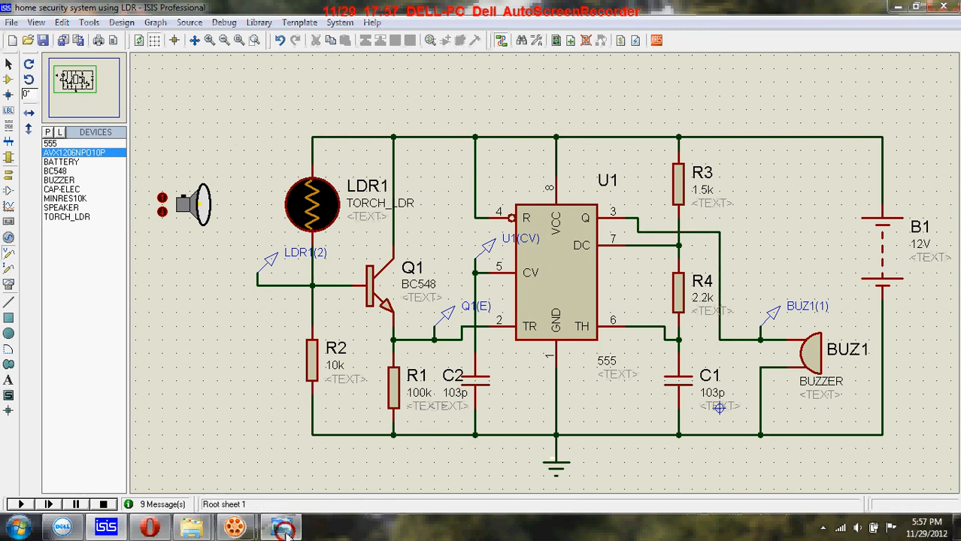
left_click(280, 526)
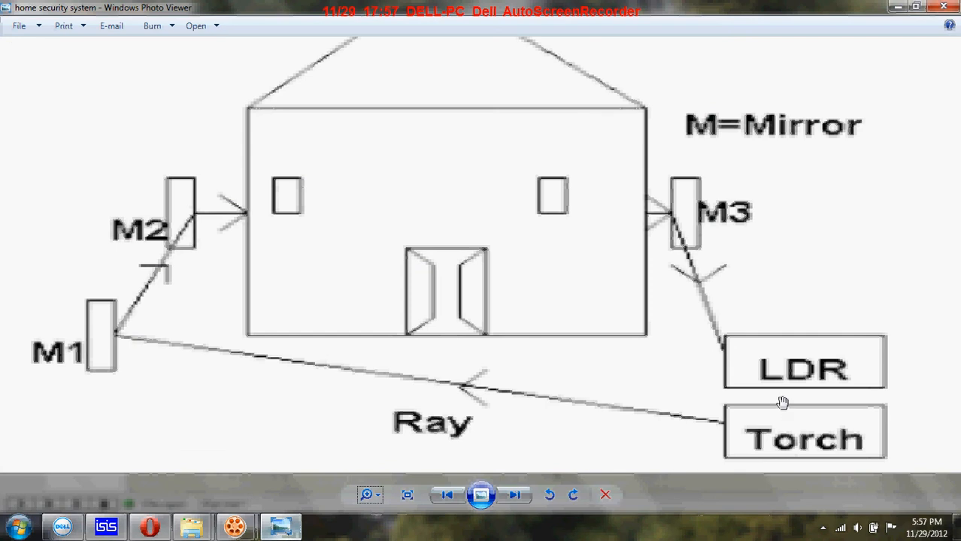
mouse_move(138, 272)
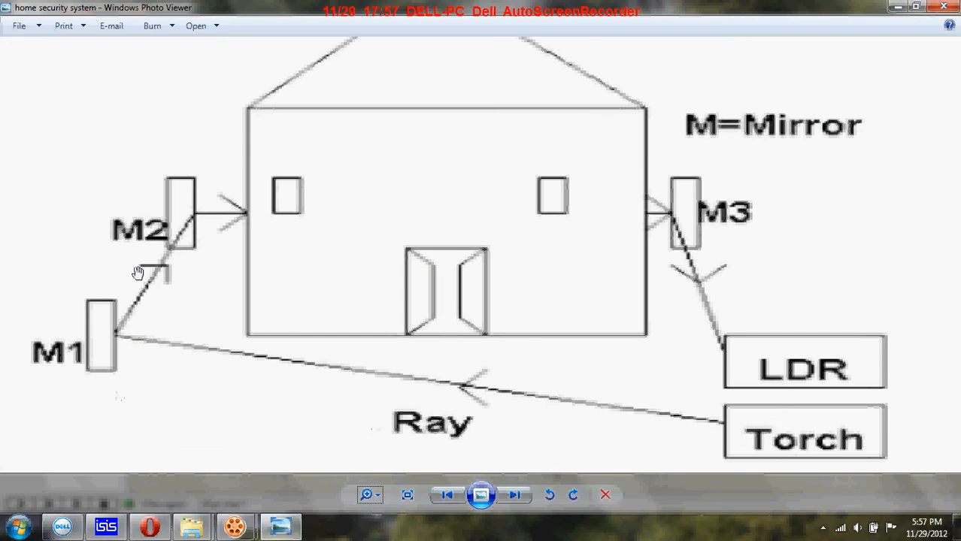
mouse_move(563, 88)
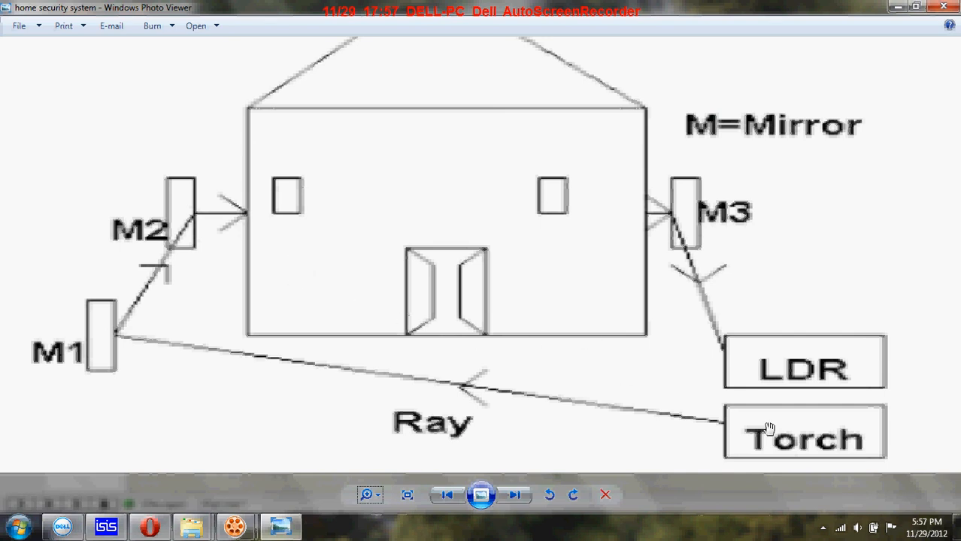
mouse_move(755, 448)
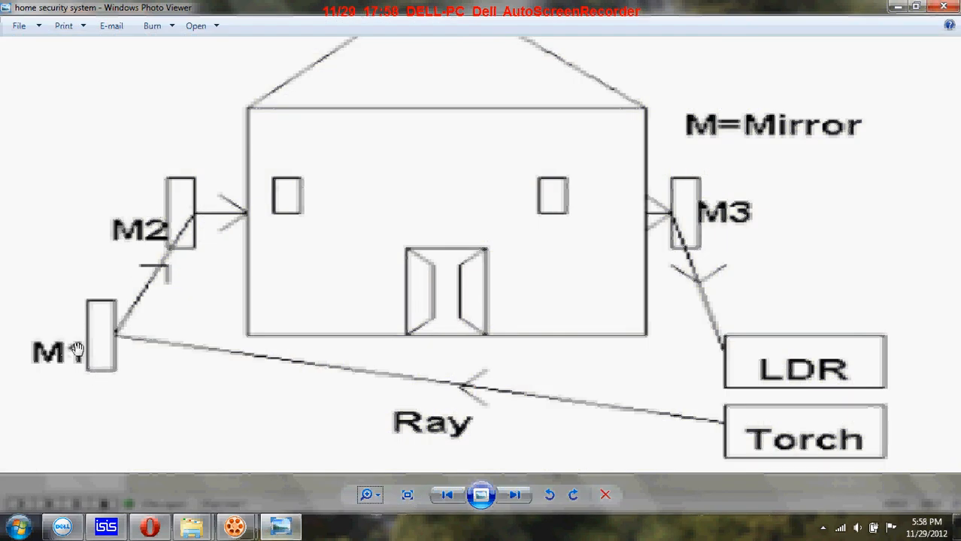
mouse_move(710, 433)
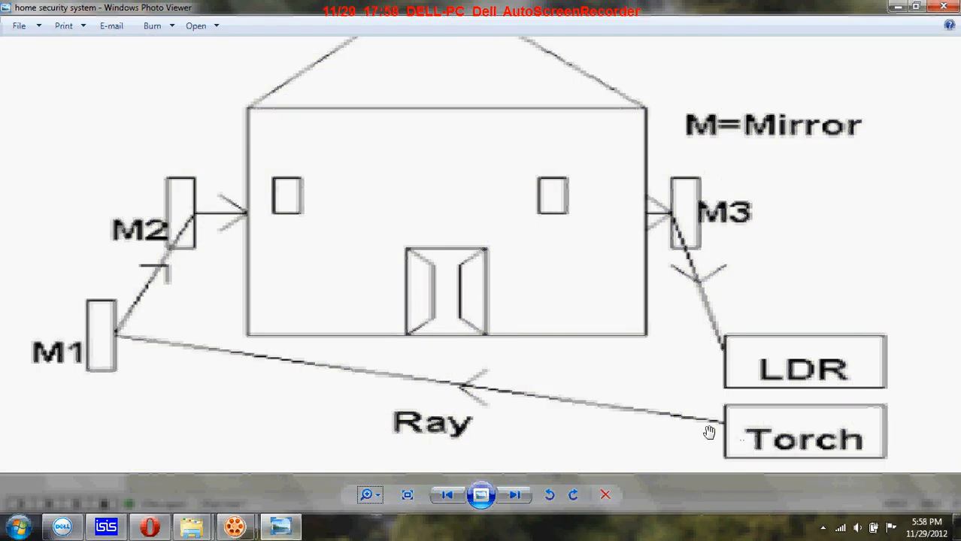
mouse_move(536, 397)
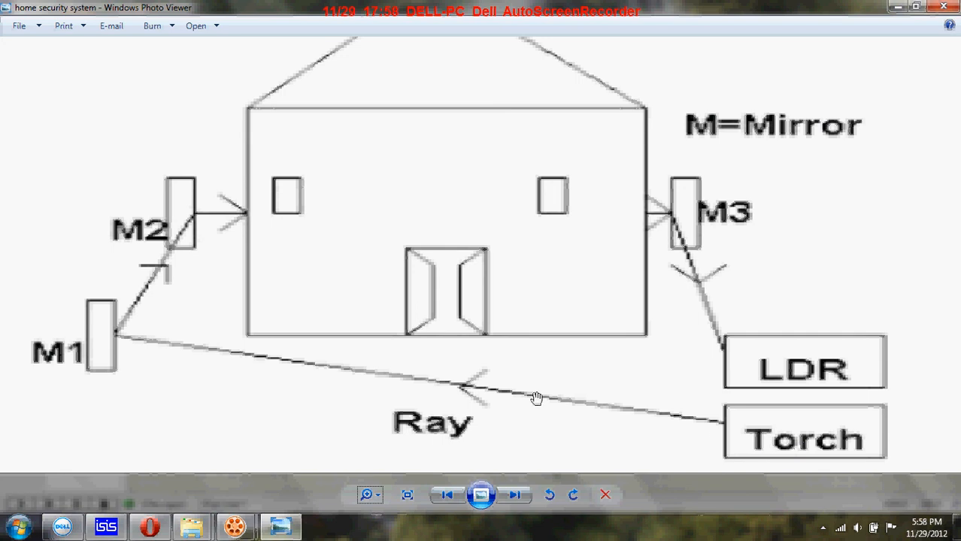
mouse_move(169, 234)
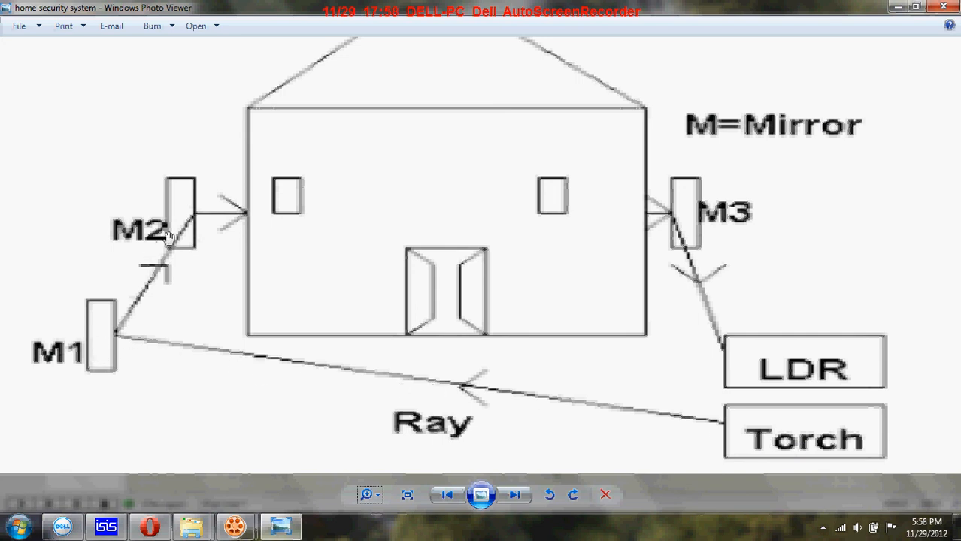
mouse_move(801, 457)
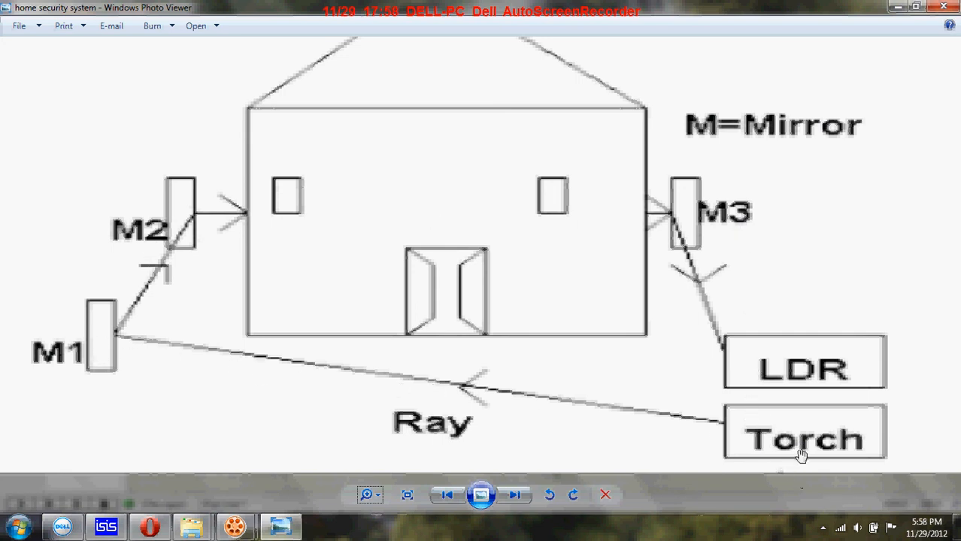
mouse_move(113, 363)
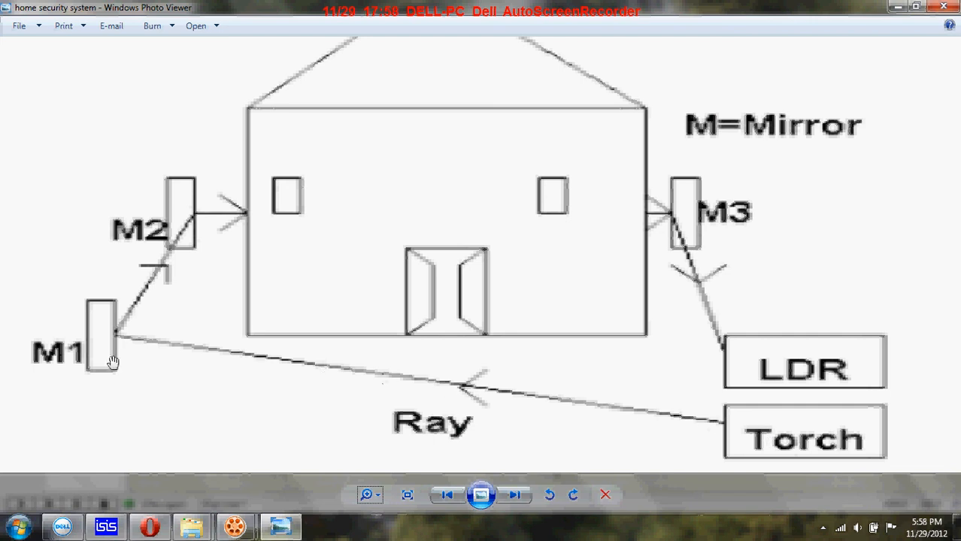
mouse_move(662, 224)
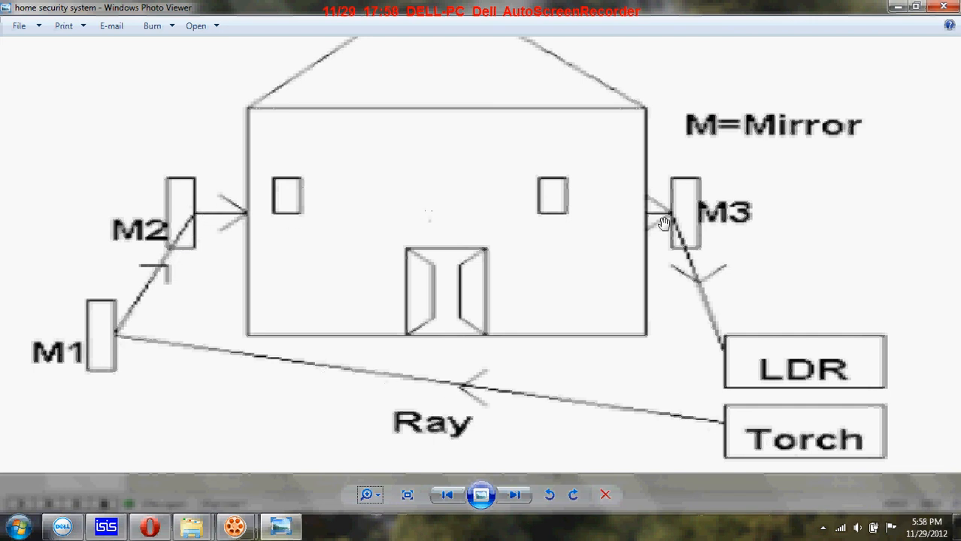
mouse_move(476, 358)
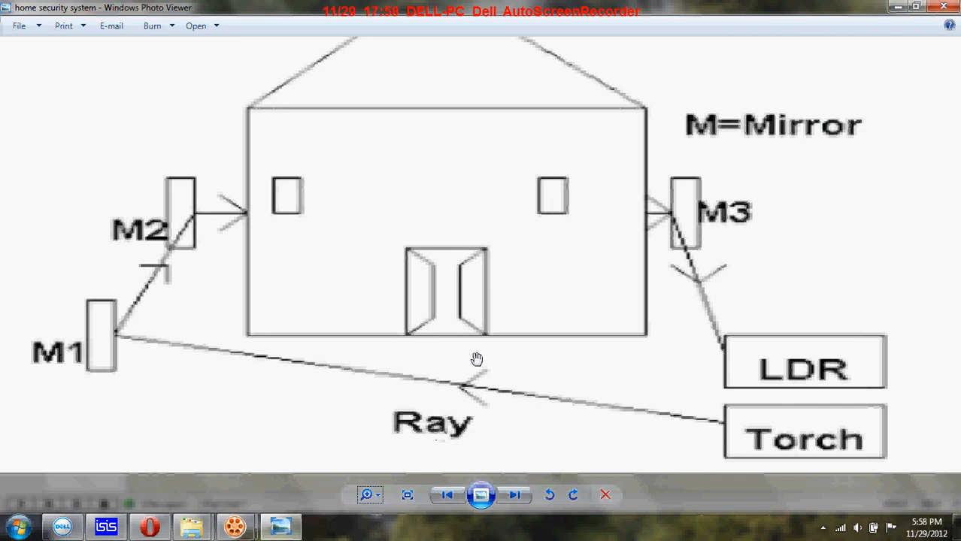
mouse_move(469, 388)
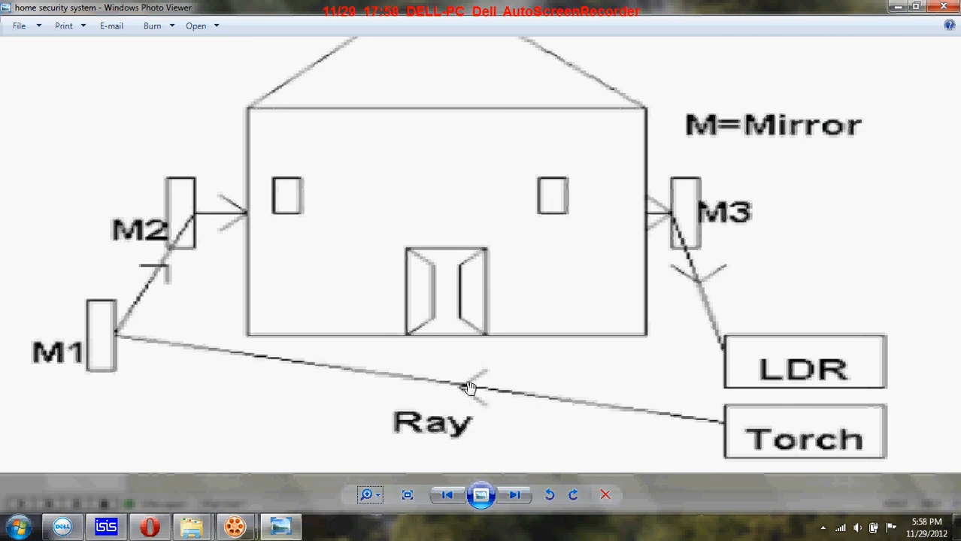
mouse_move(418, 347)
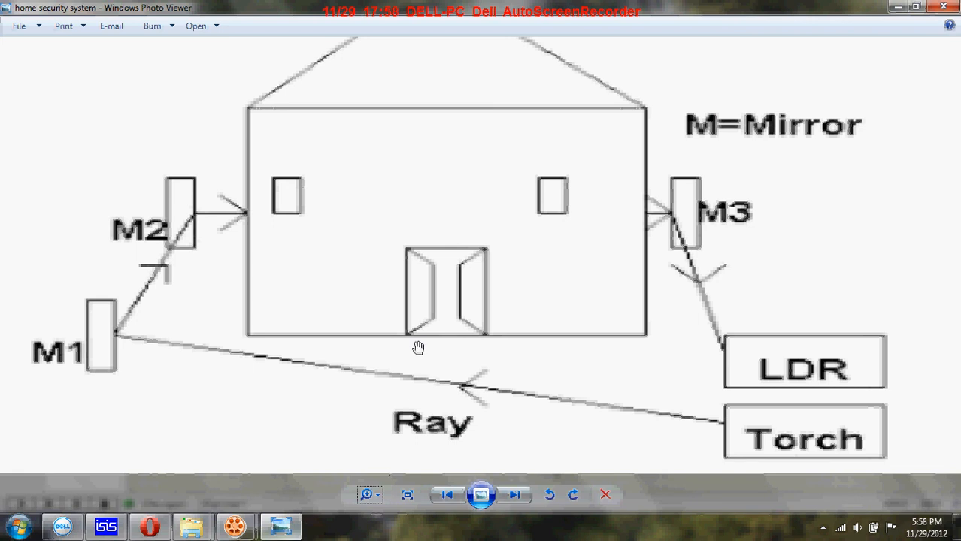
mouse_move(330, 442)
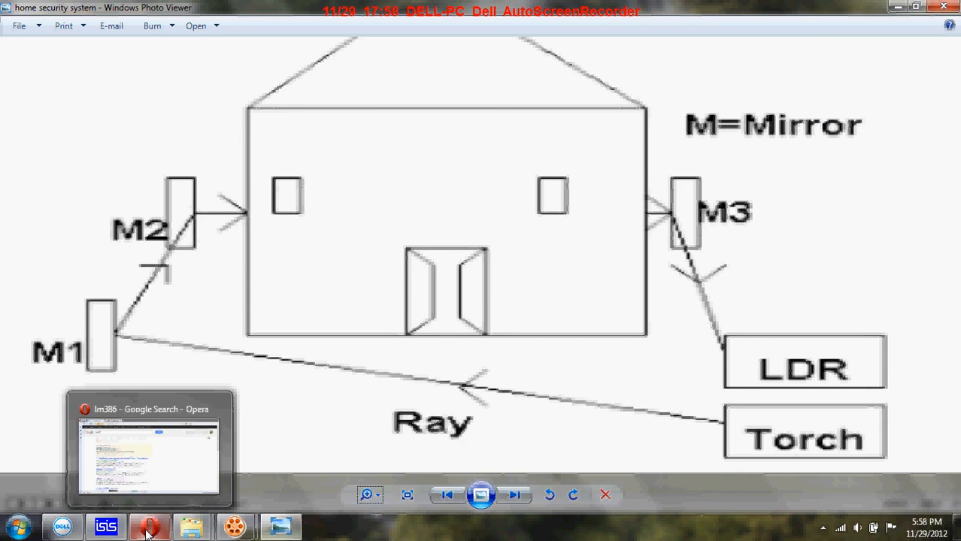
left_click(106, 526)
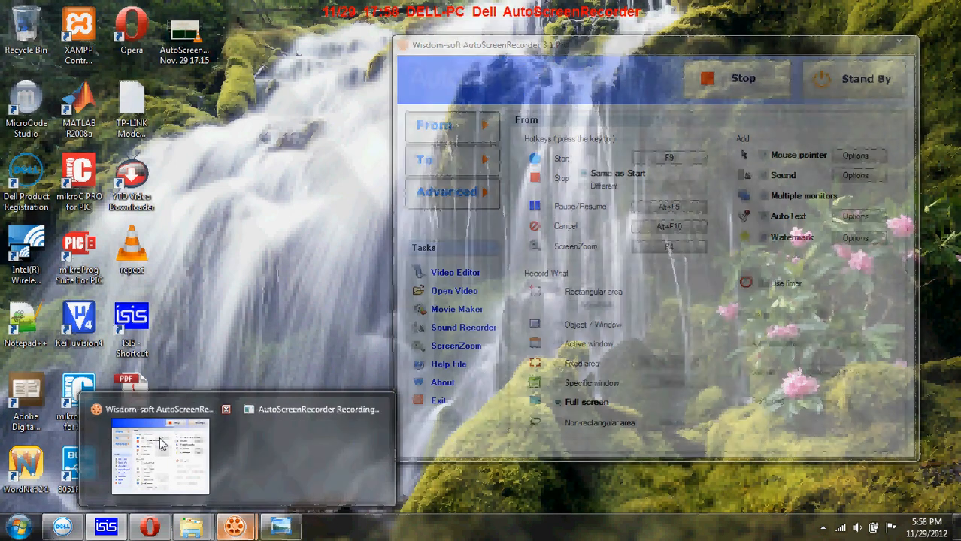
- Bring the AutoScreenRecorder window forward over the Proteus schematic
left_click(160, 454)
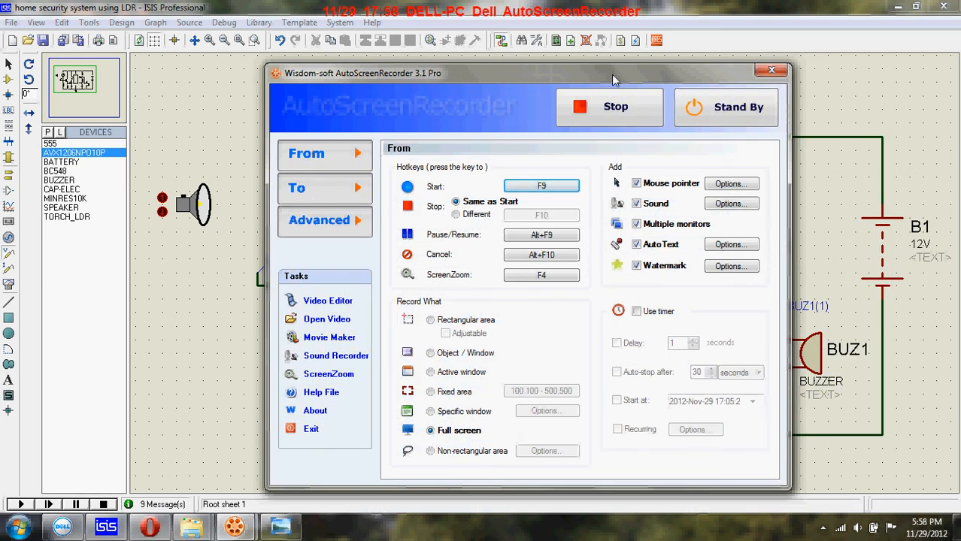
mouse_move(608, 94)
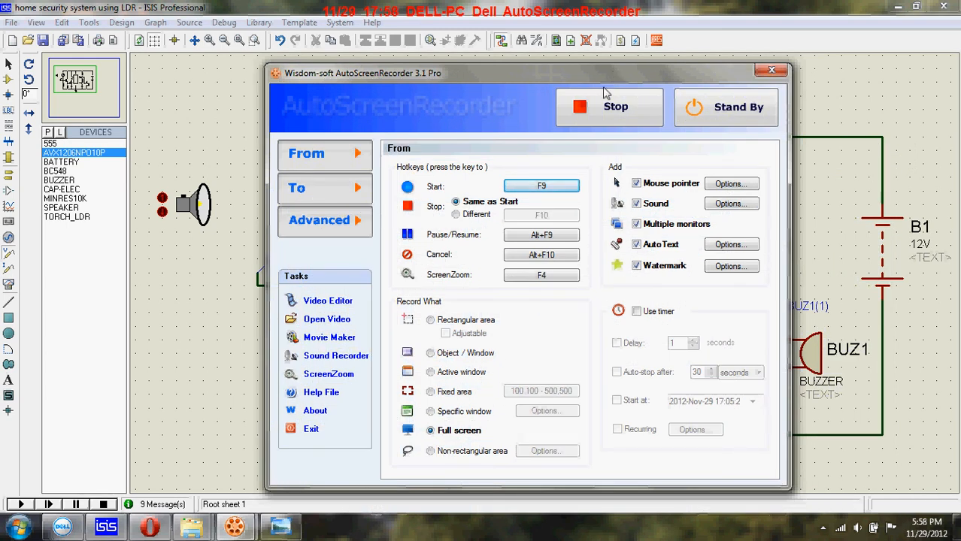